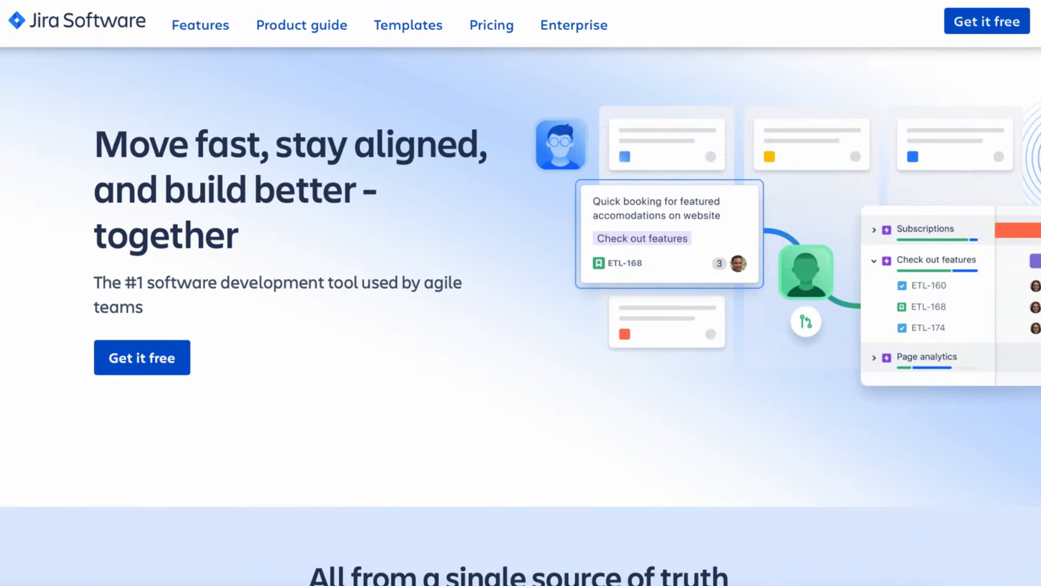
- Create a new dashboard shared with the Best Reviews Team as viewers and save it
scroll(down, 3)
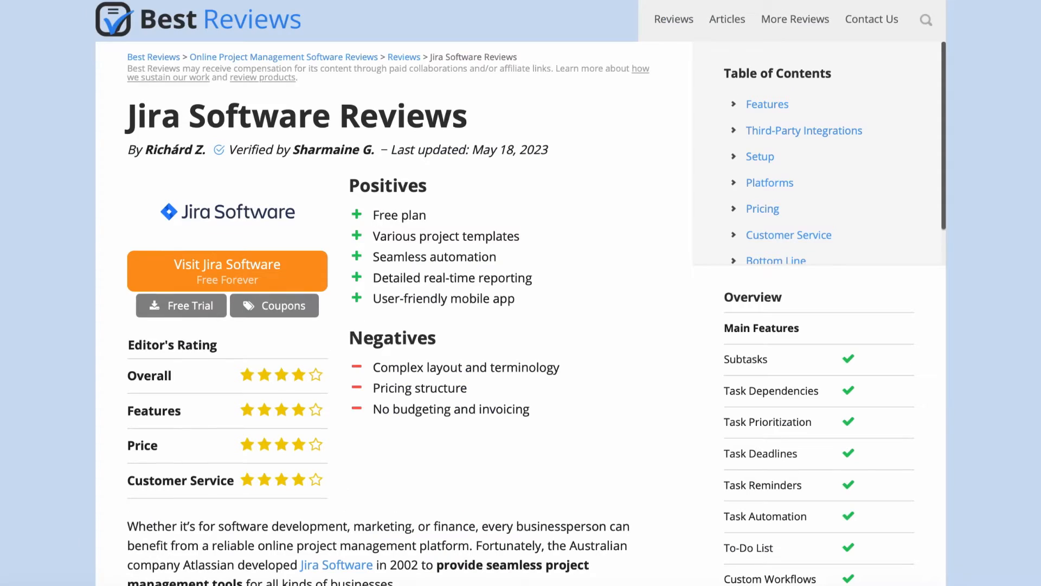
scroll(down, 3)
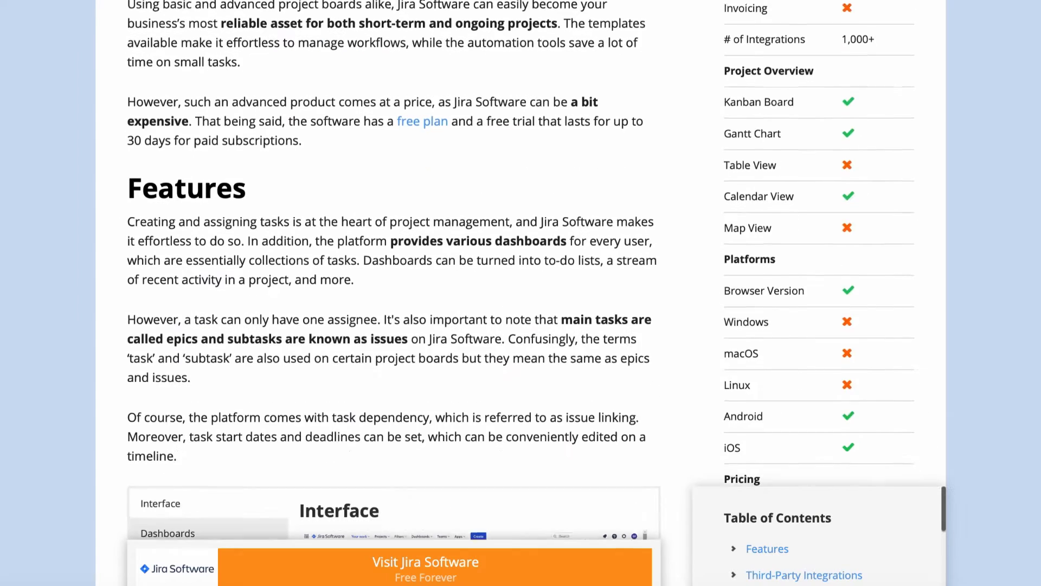
scroll(down, 3)
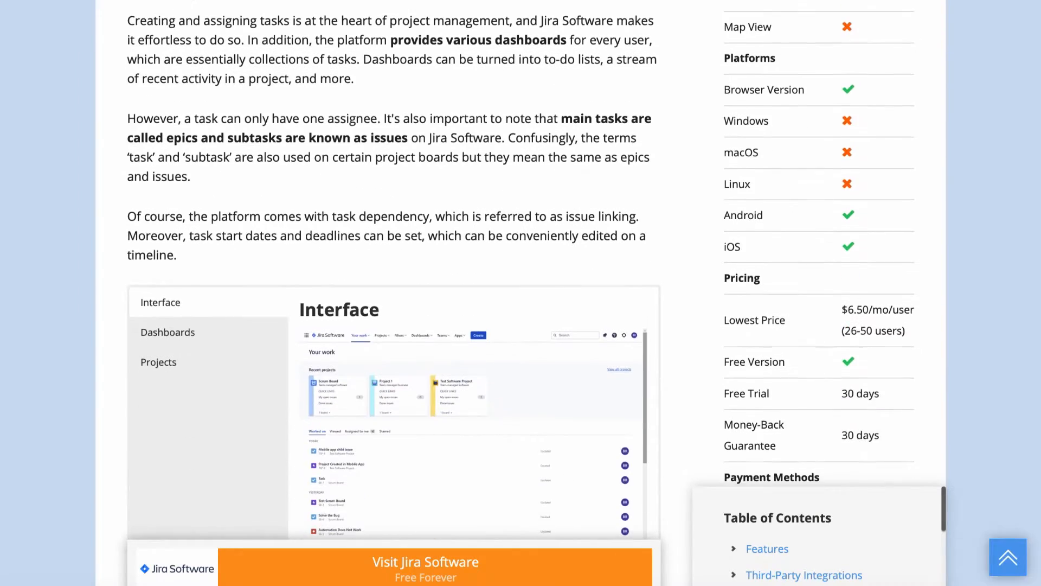
scroll(down, 3)
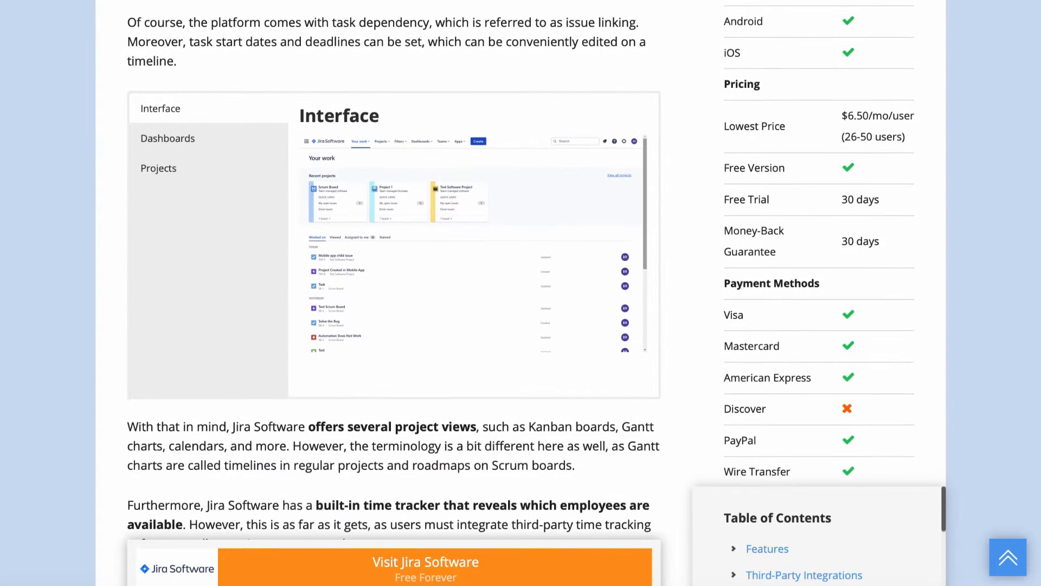
scroll(down, 3)
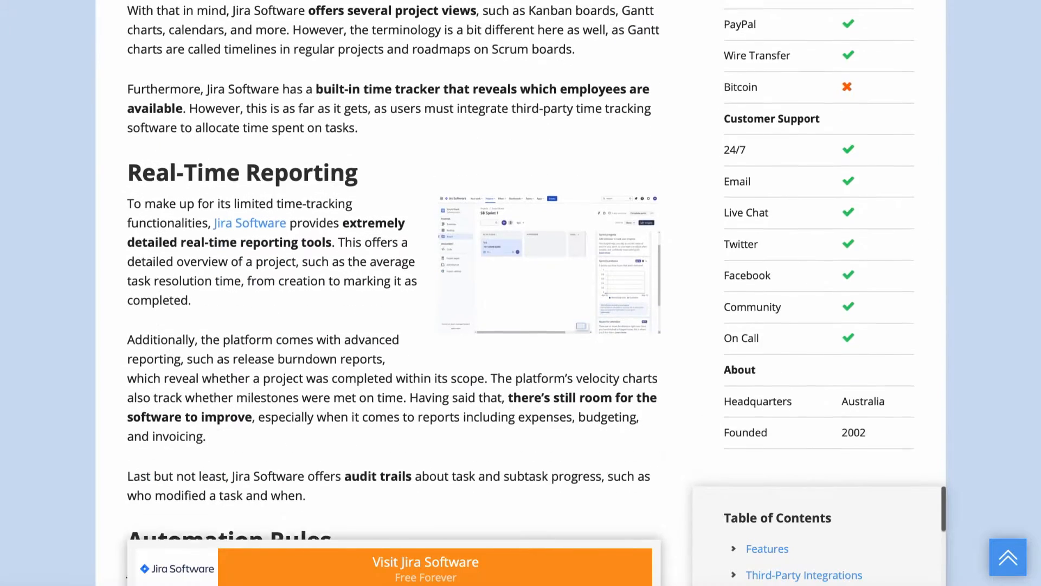
scroll(down, 3)
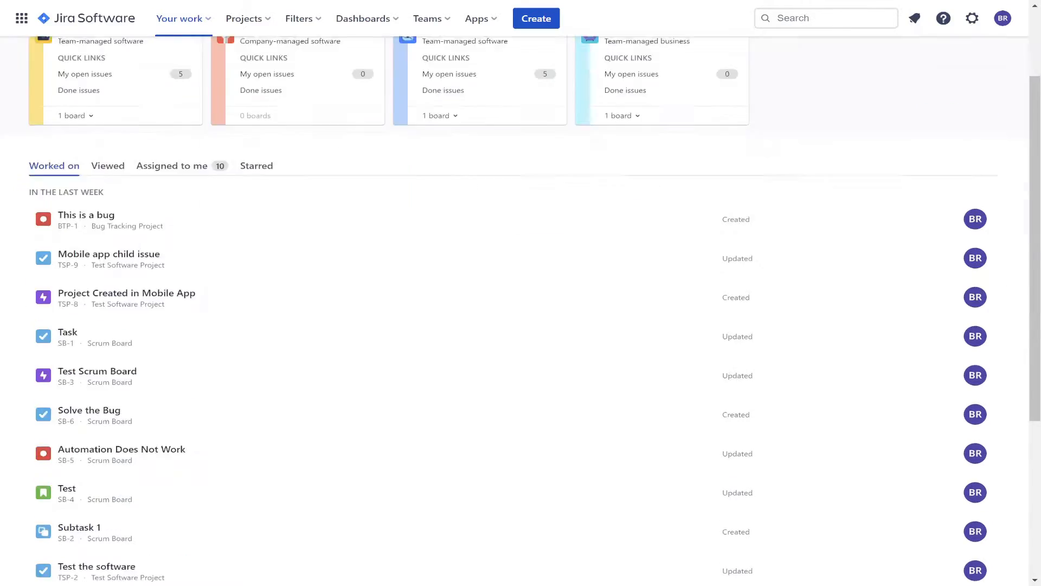
click(364, 18)
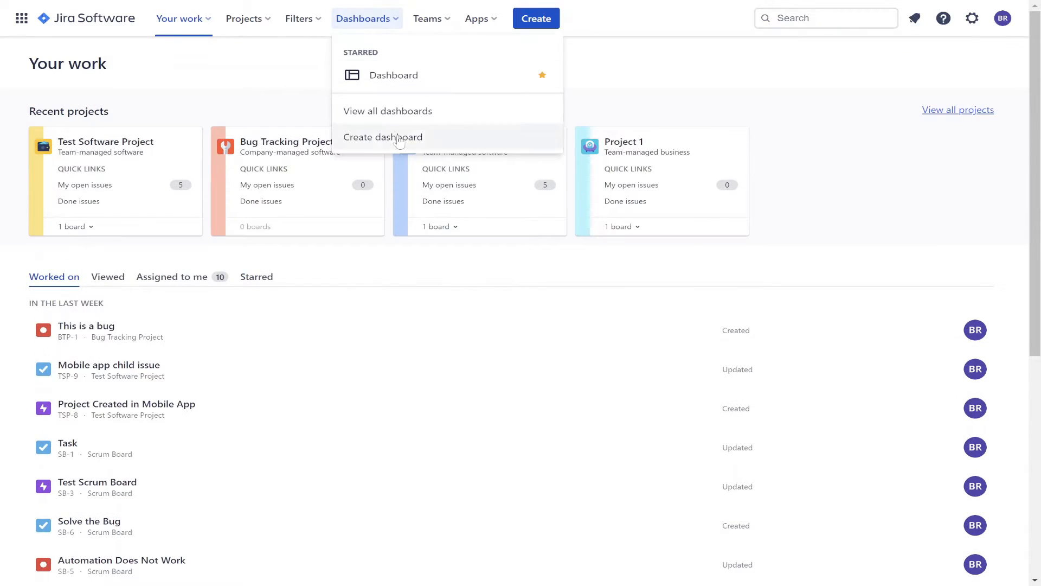
click(383, 137)
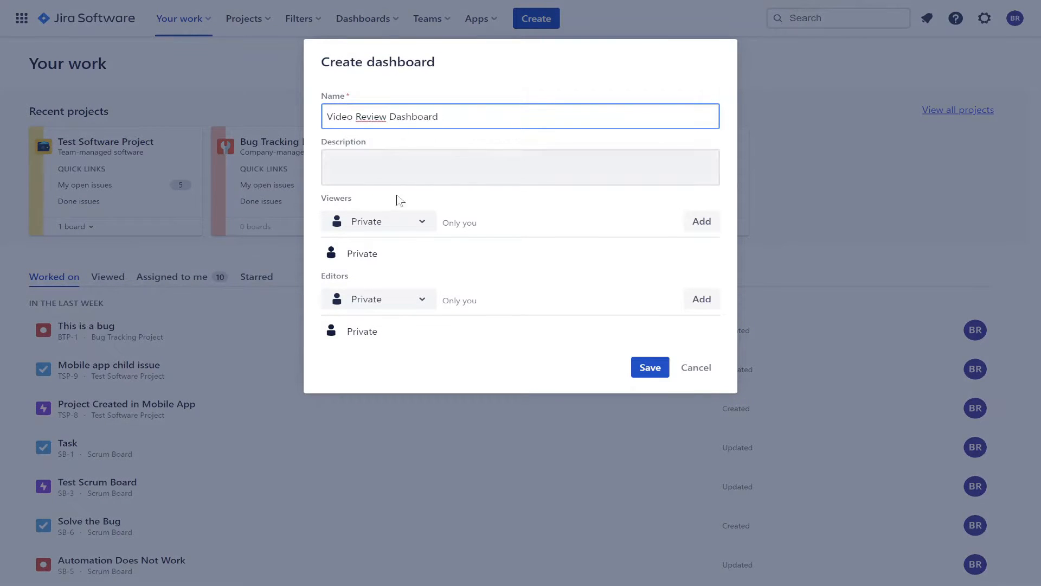
click(379, 220)
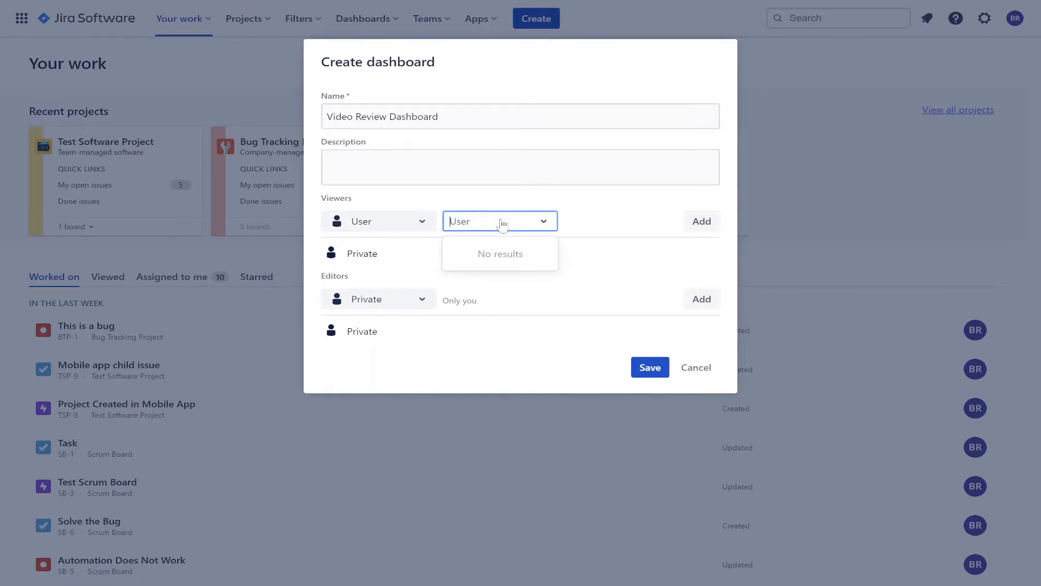
text(Best Reviews Team)
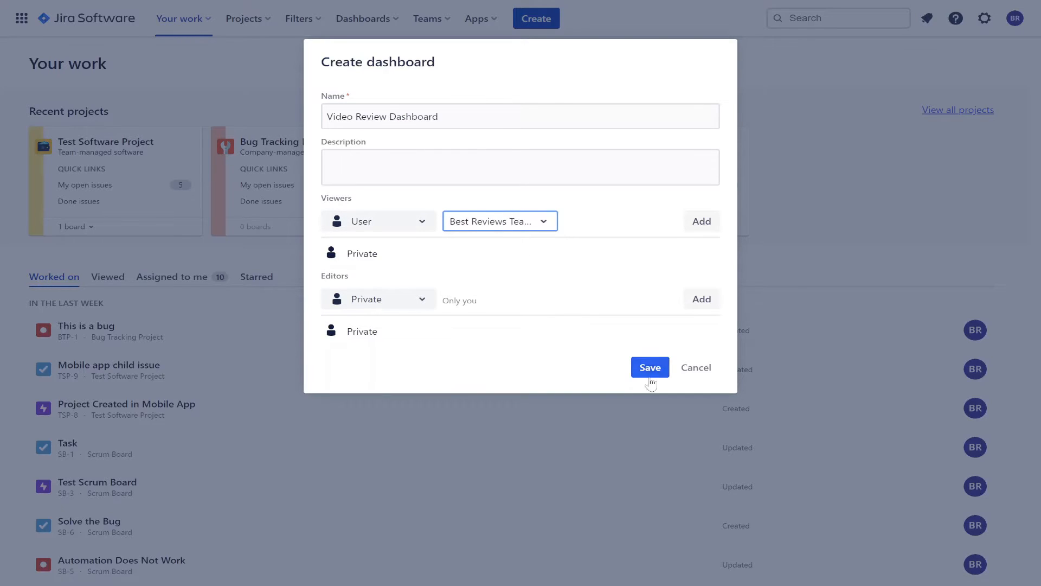
click(650, 368)
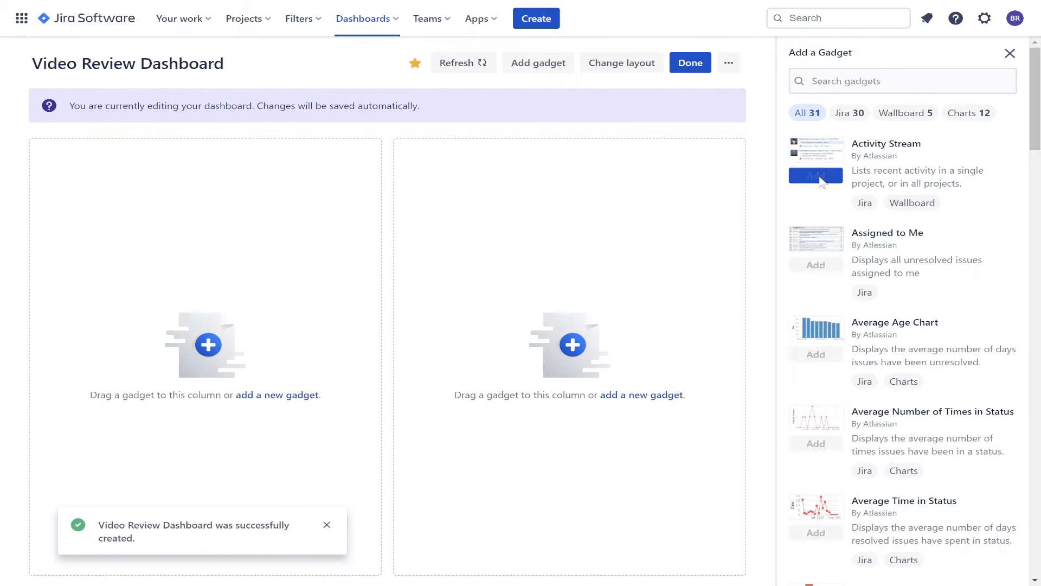
- Add Activity Stream and Assigned to Me gadgets, save their settings, and finish editing
click(815, 176)
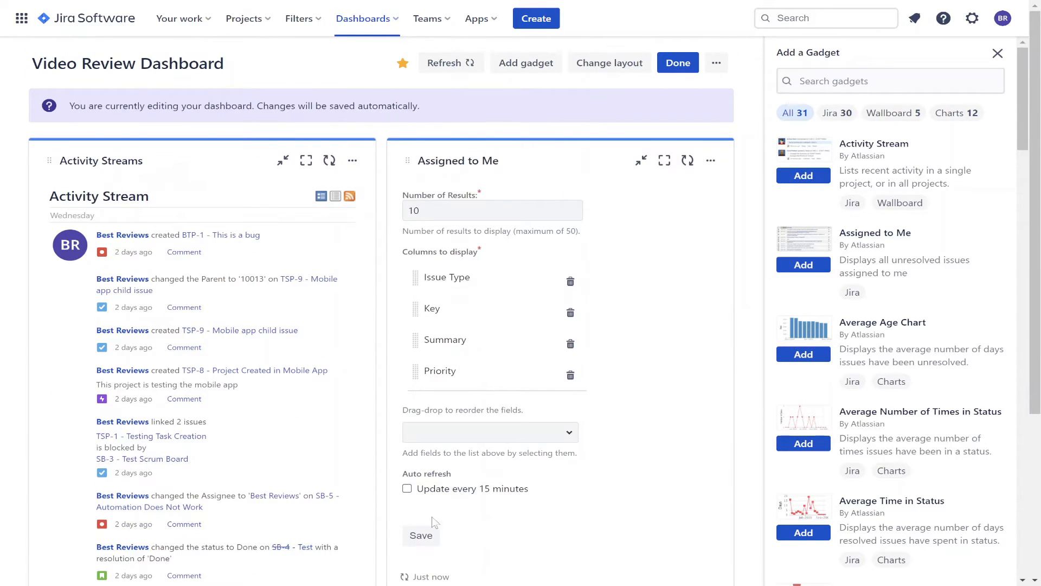
click(421, 534)
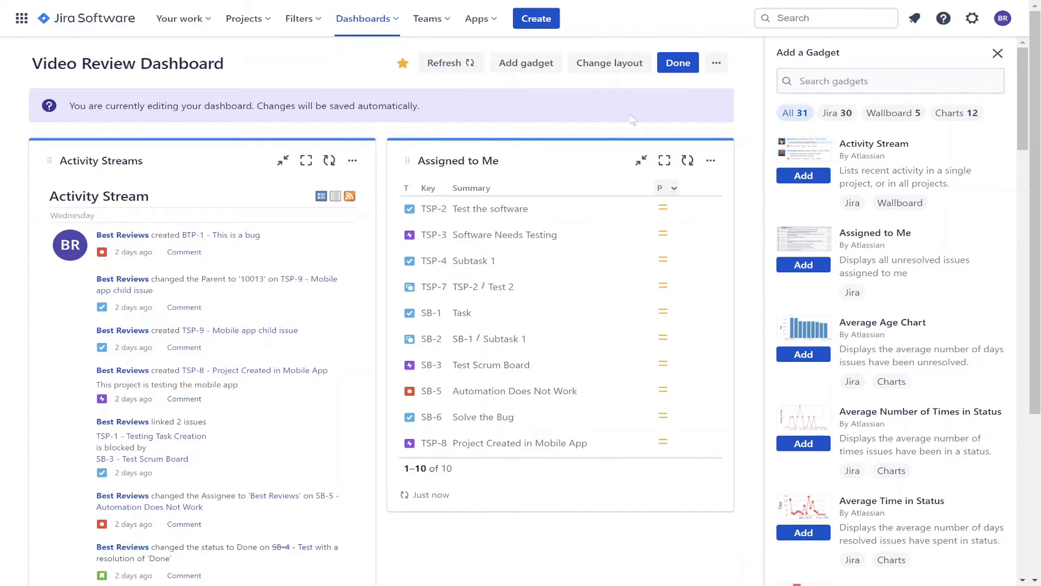
click(677, 63)
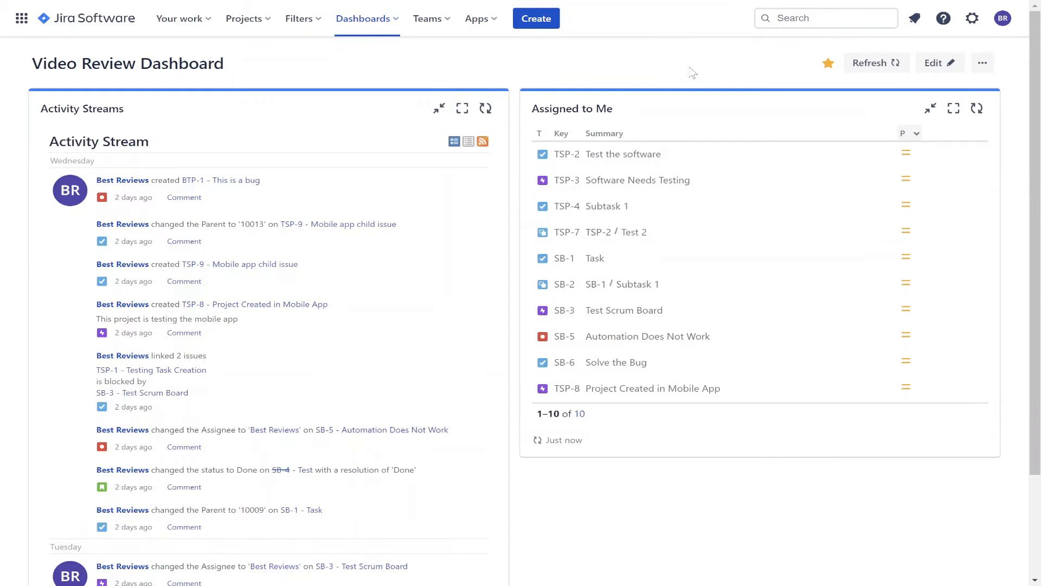
- From all projects, browse templates and choose Kanban under Software development
click(244, 19)
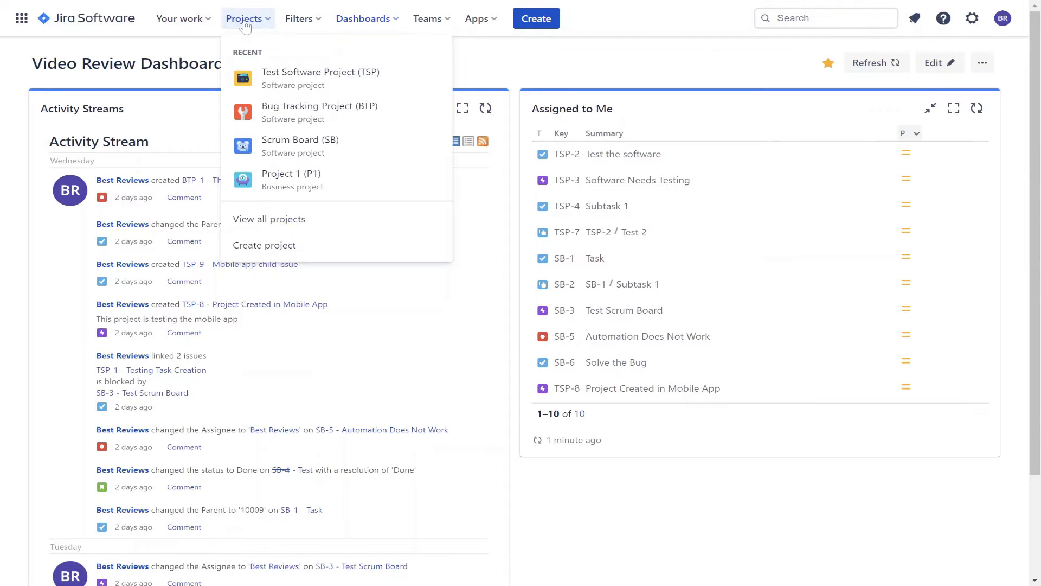
click(269, 219)
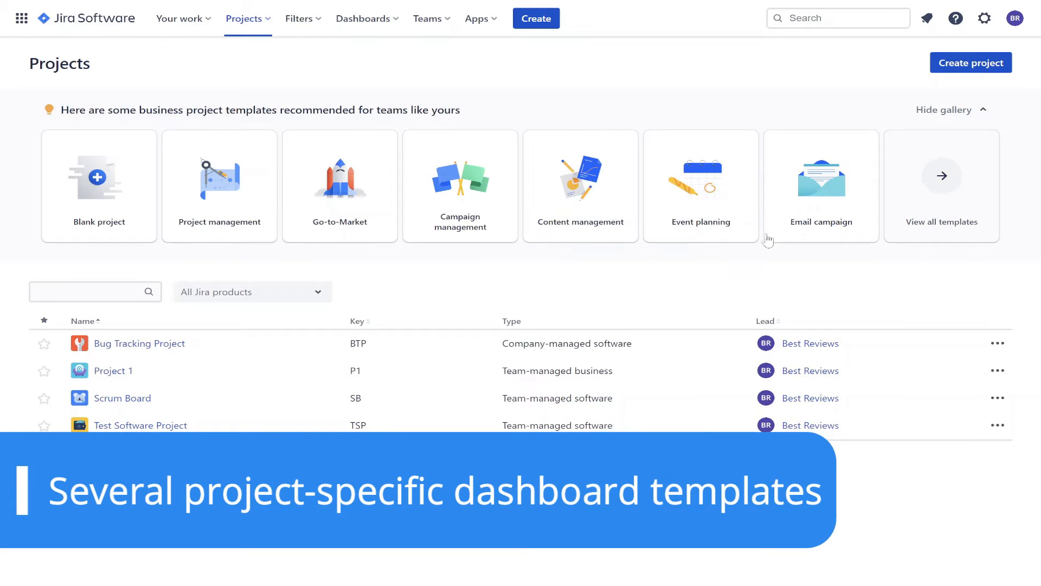
click(942, 186)
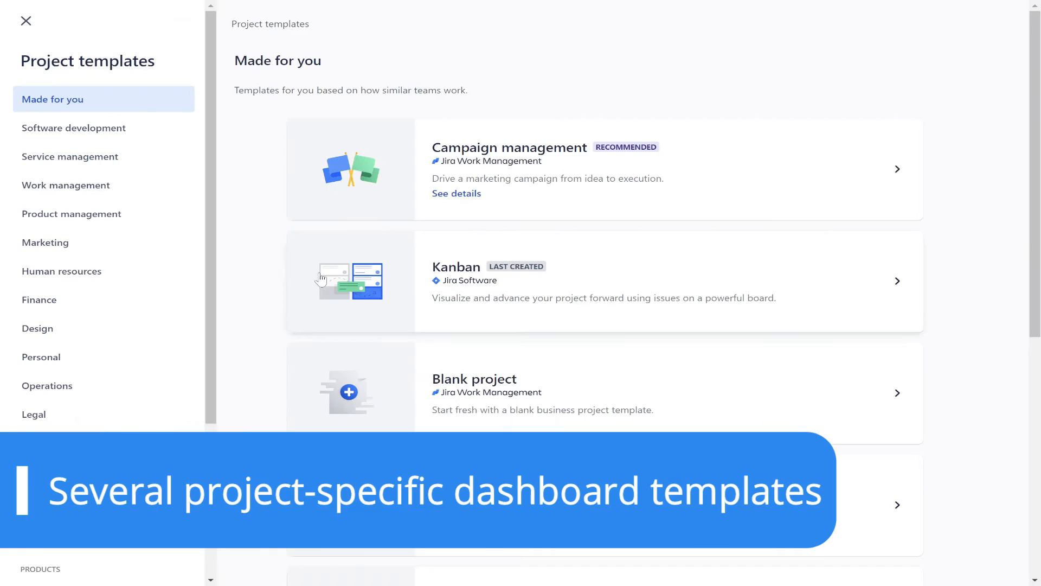
scroll(down, 3)
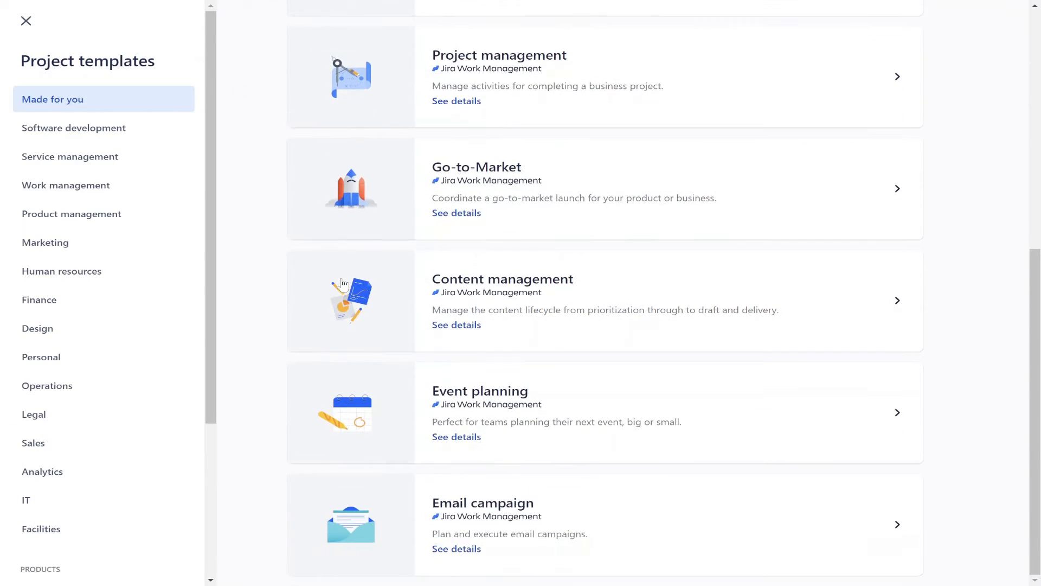
click(73, 128)
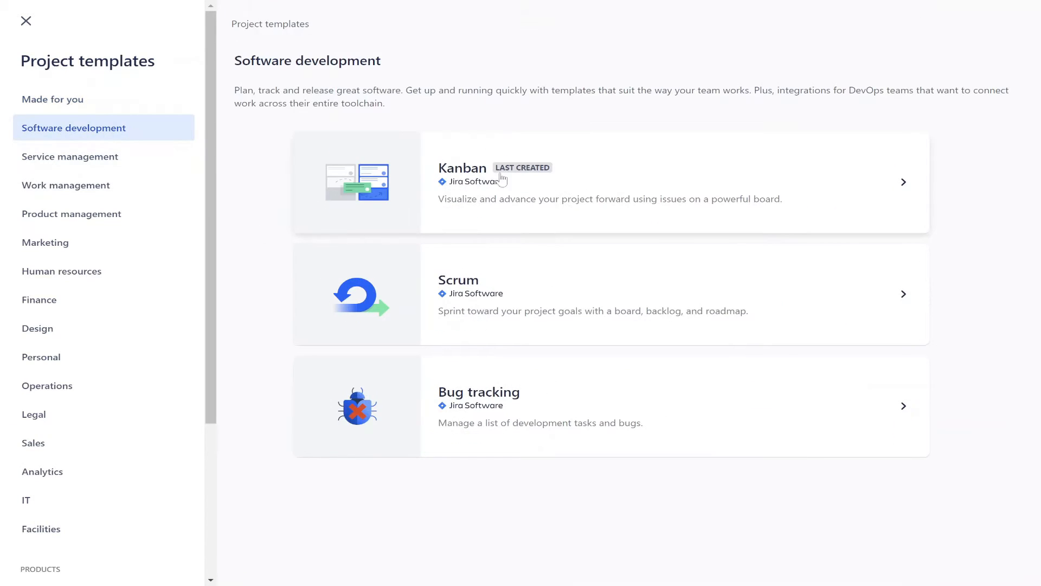
click(608, 183)
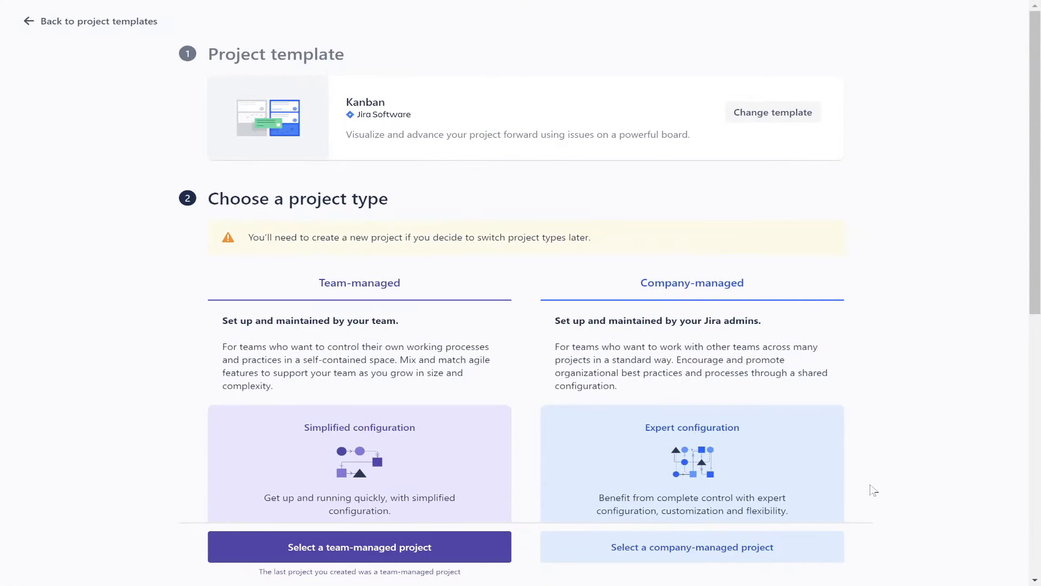
- Create the team-managed project named Video Review Project with key VRP
click(359, 547)
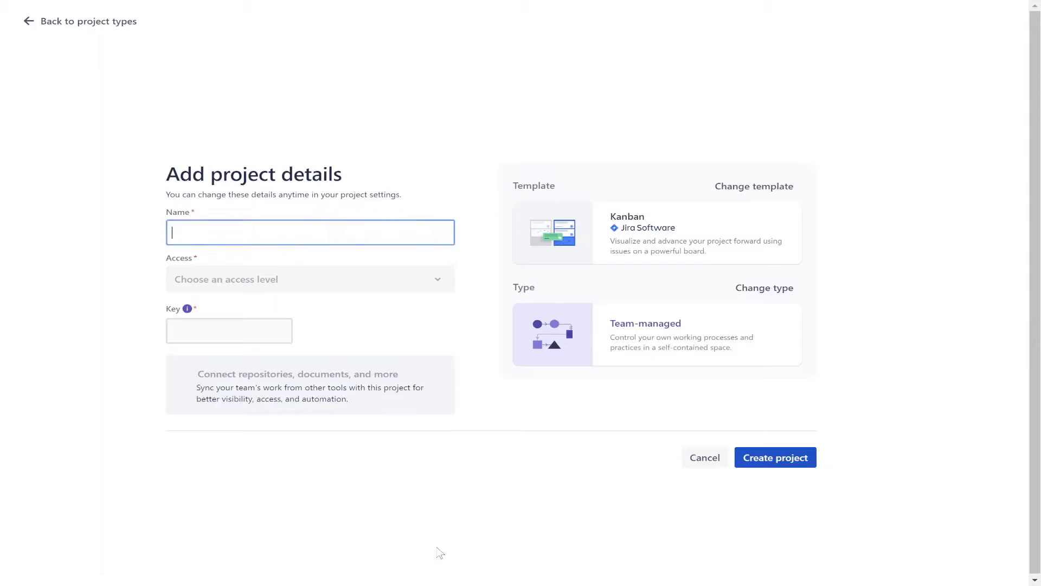
text(Video Re)
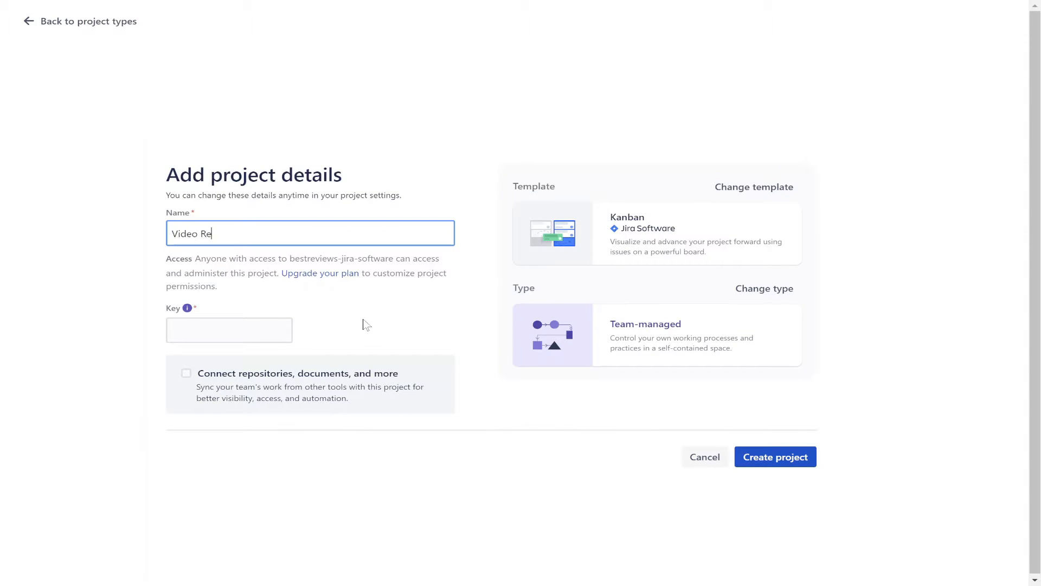
text(view Project)
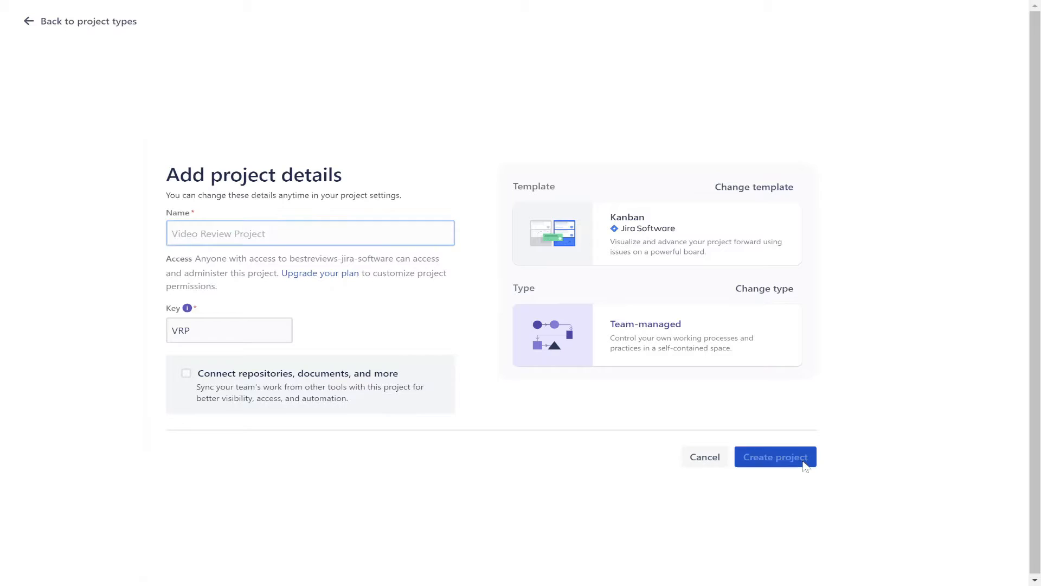
click(775, 457)
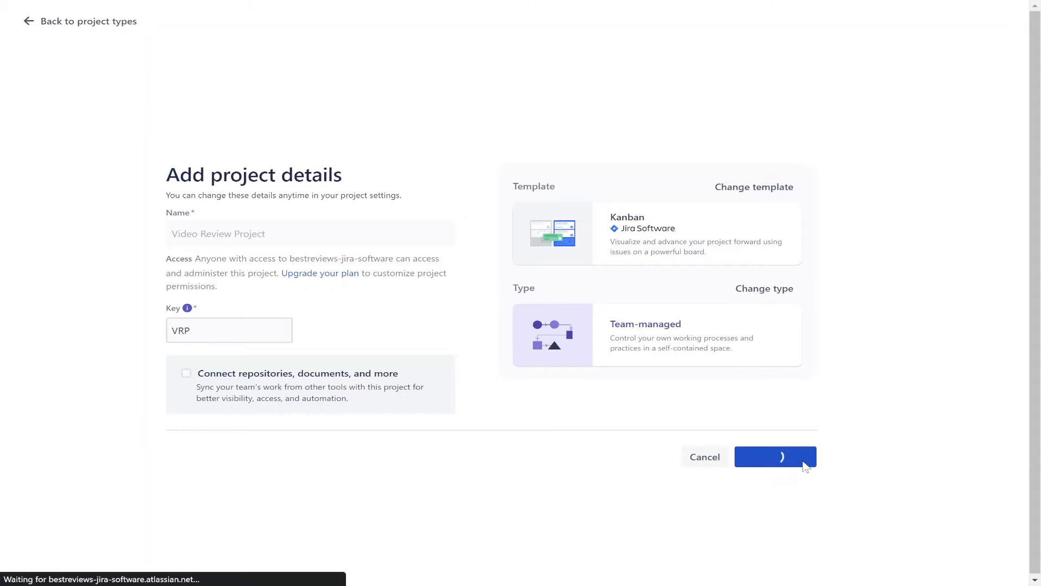
click(775, 456)
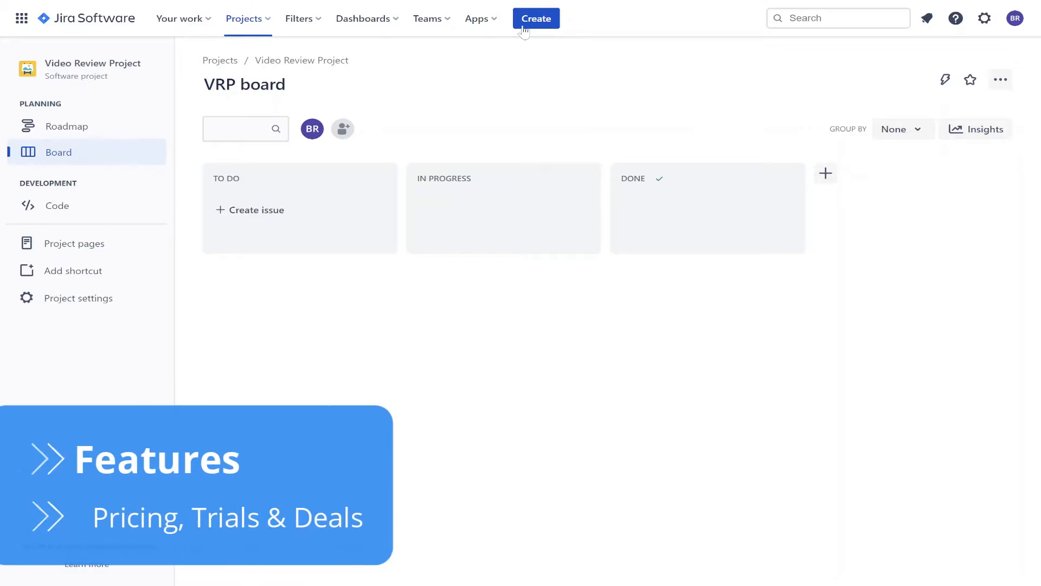
- Create an Epic issue with summary VRP Epic
click(535, 18)
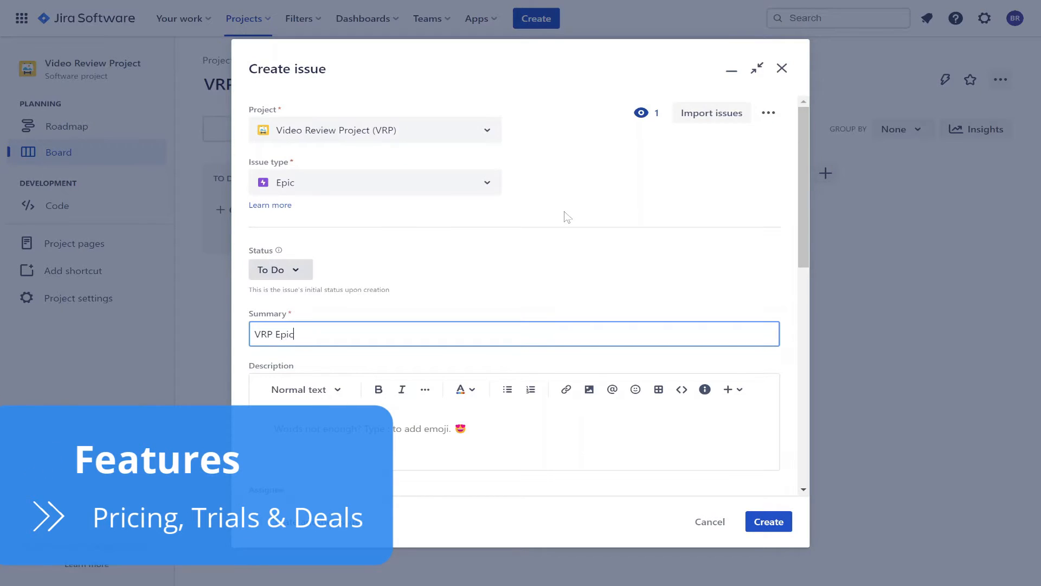
scroll(down, 3)
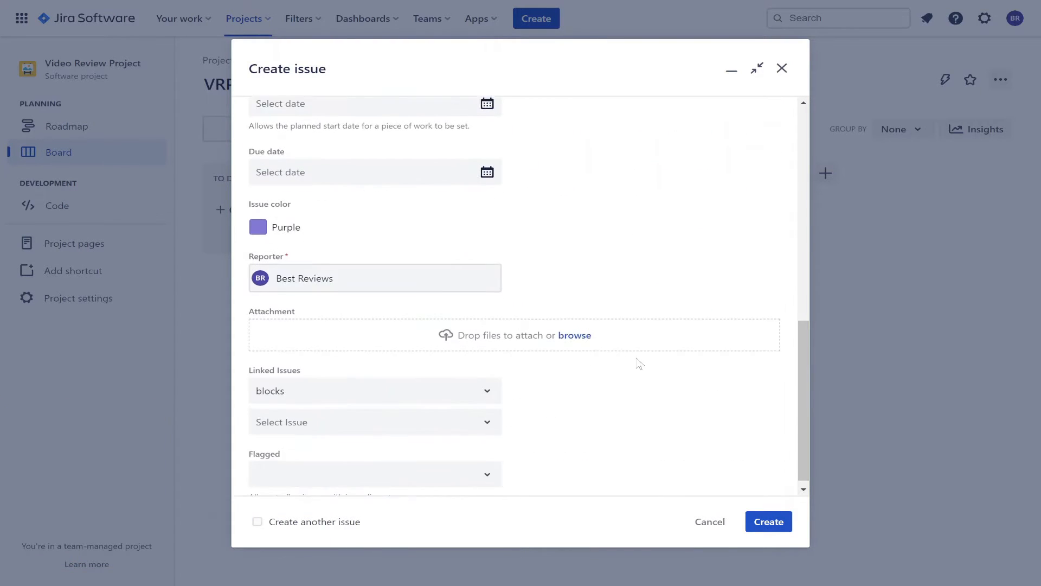
click(768, 522)
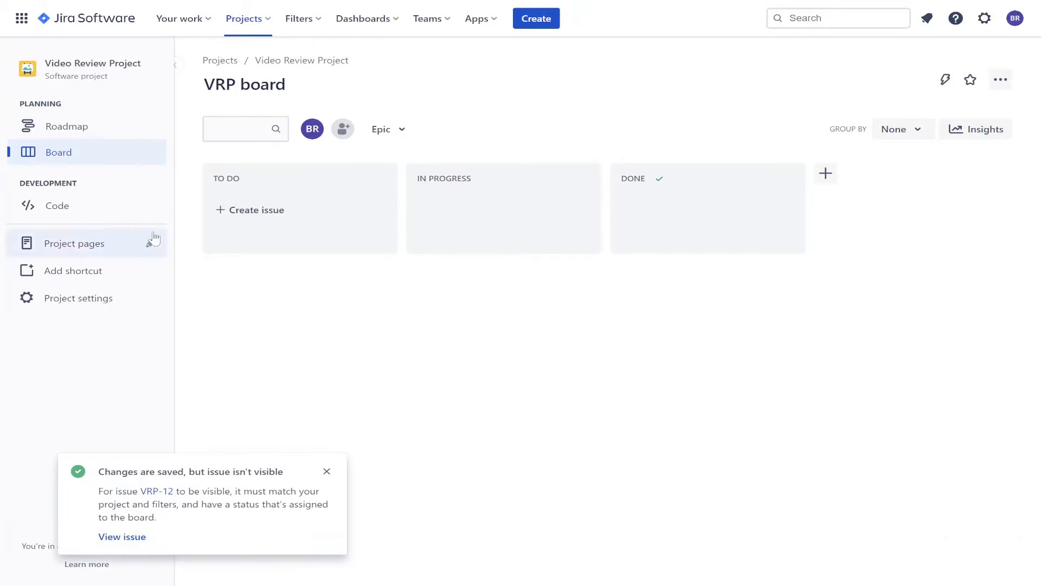
- In the Roadmap, add child issues VRP Subtask 1-3 under the epic and open VRP Subtask 1
click(66, 126)
text(VRP Subtask 2)
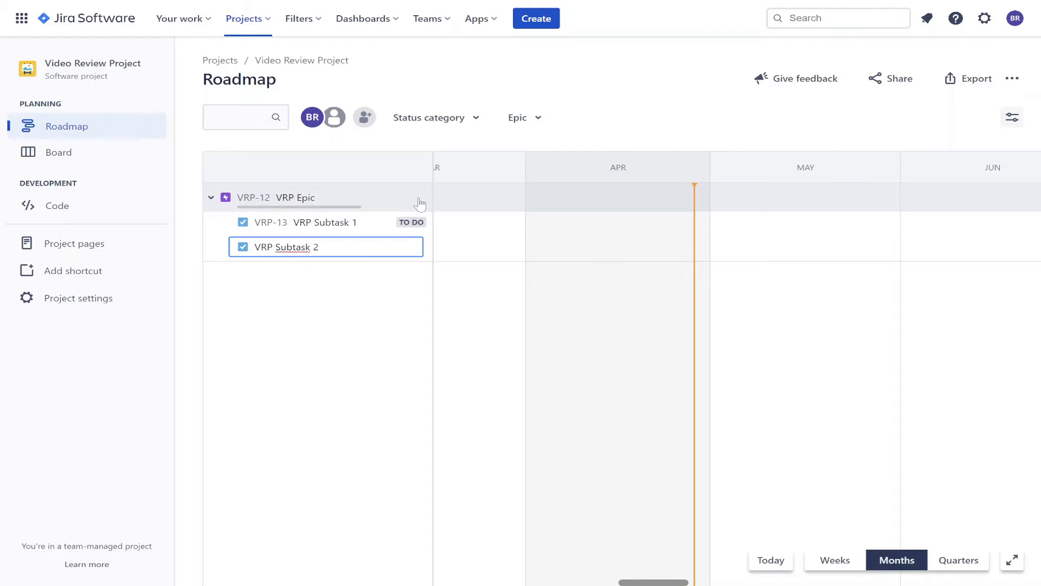
key(Return)
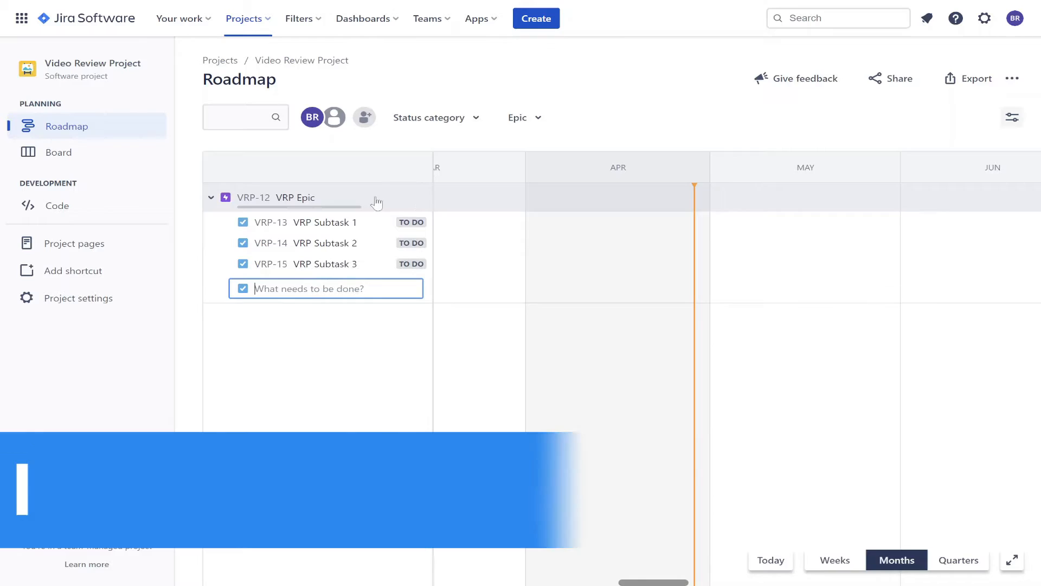
click(58, 152)
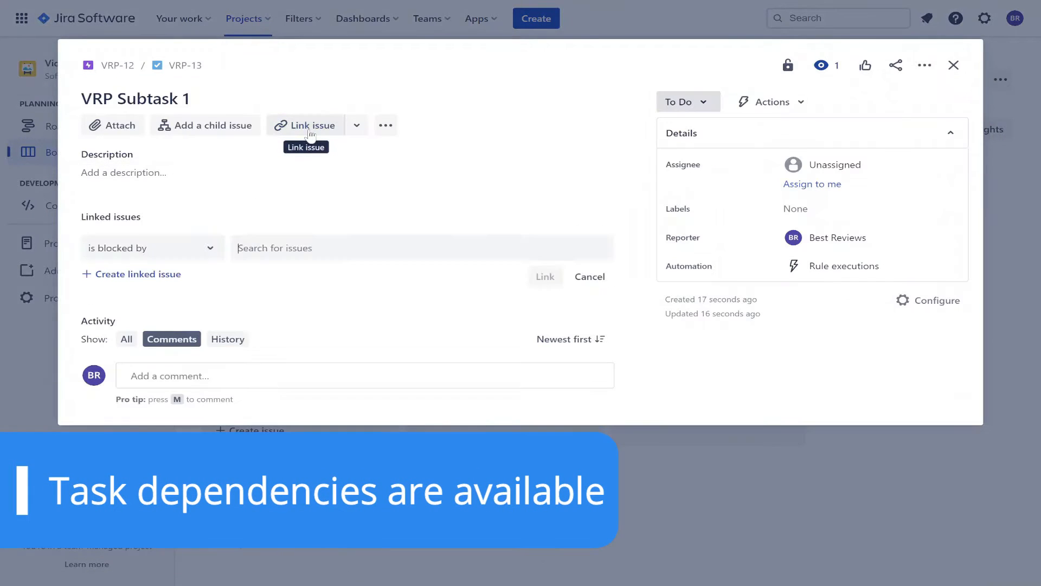
- Link VRP Subtask 1 as blocked by VRP-14 (VRP Subtask 2), then close the issue
text(VRP)
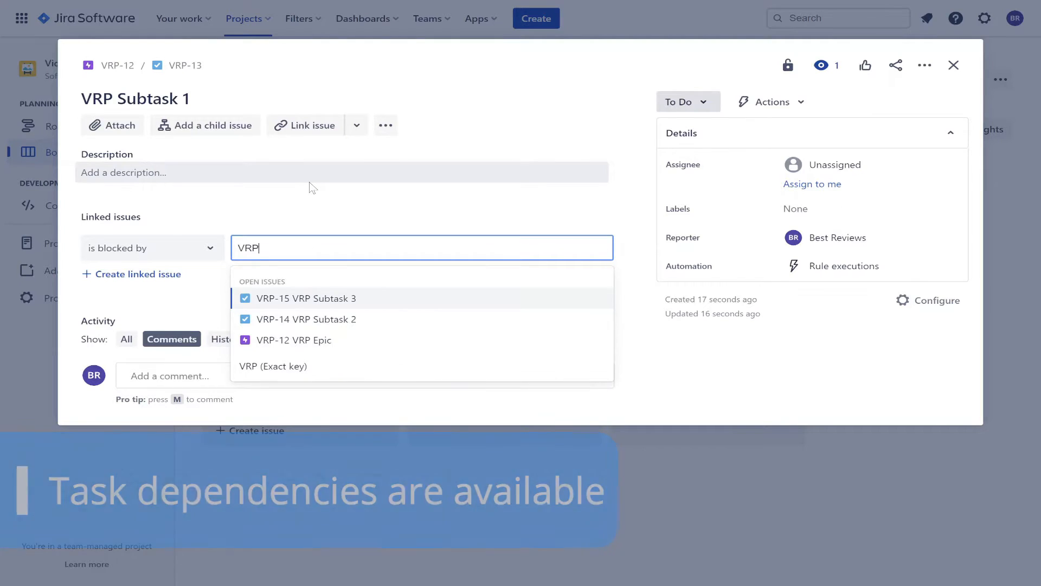
click(306, 319)
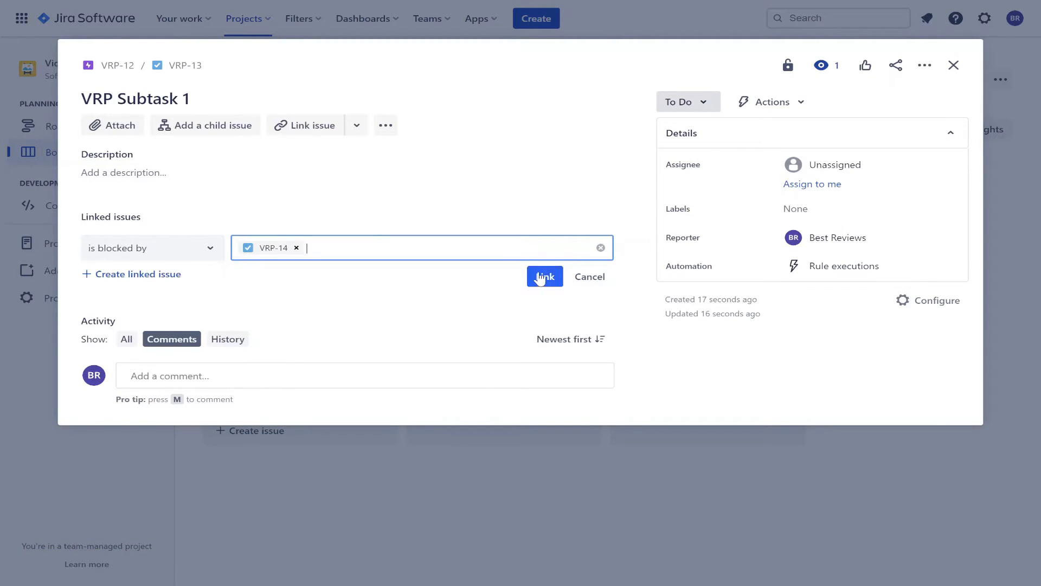
click(543, 277)
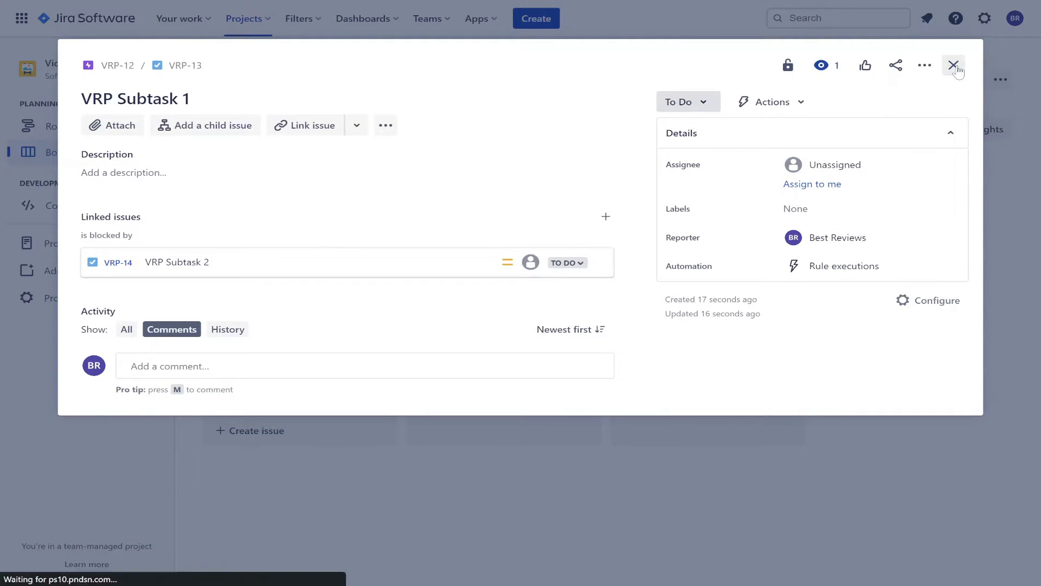
click(953, 65)
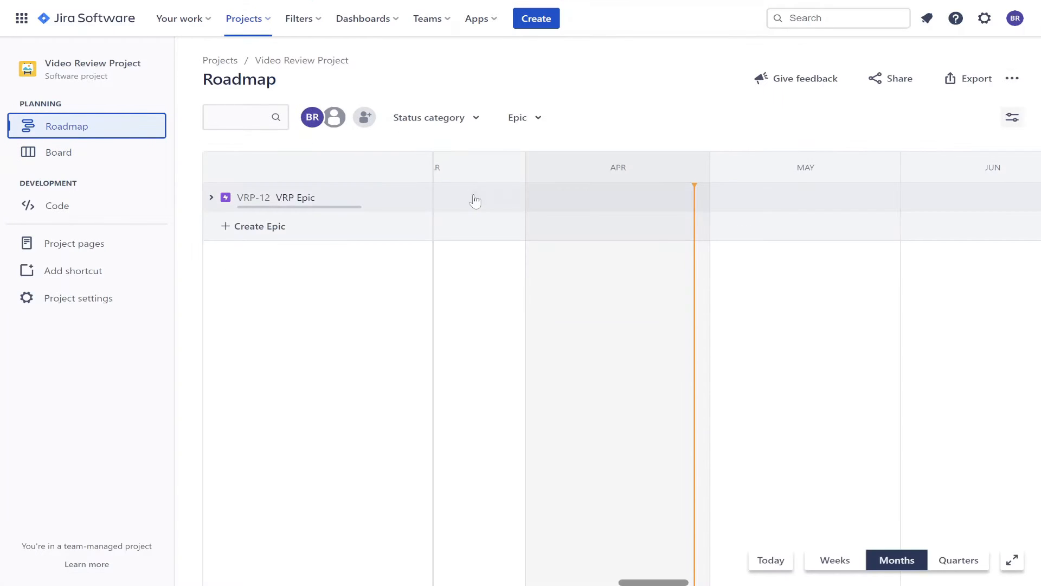